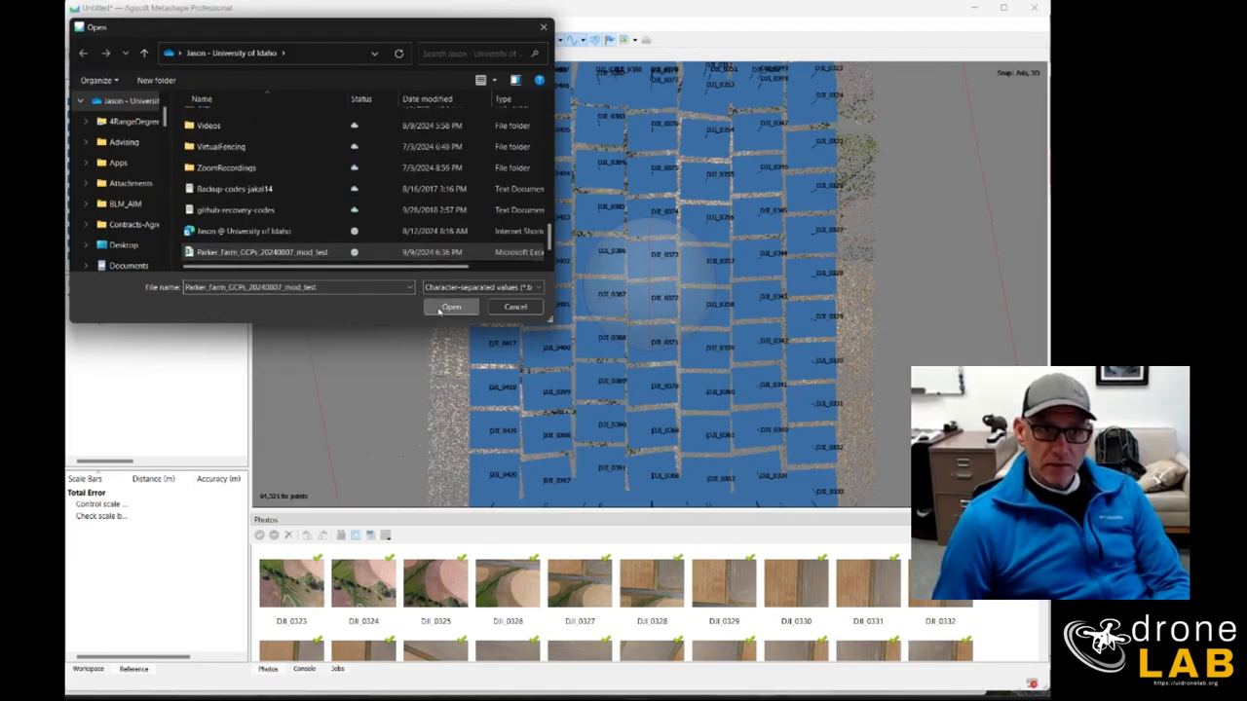
- Import the GCP CSV as reference, accepting the import settings and creating markers for all points
{"action": "left_click", "coordinate": [450, 308]}
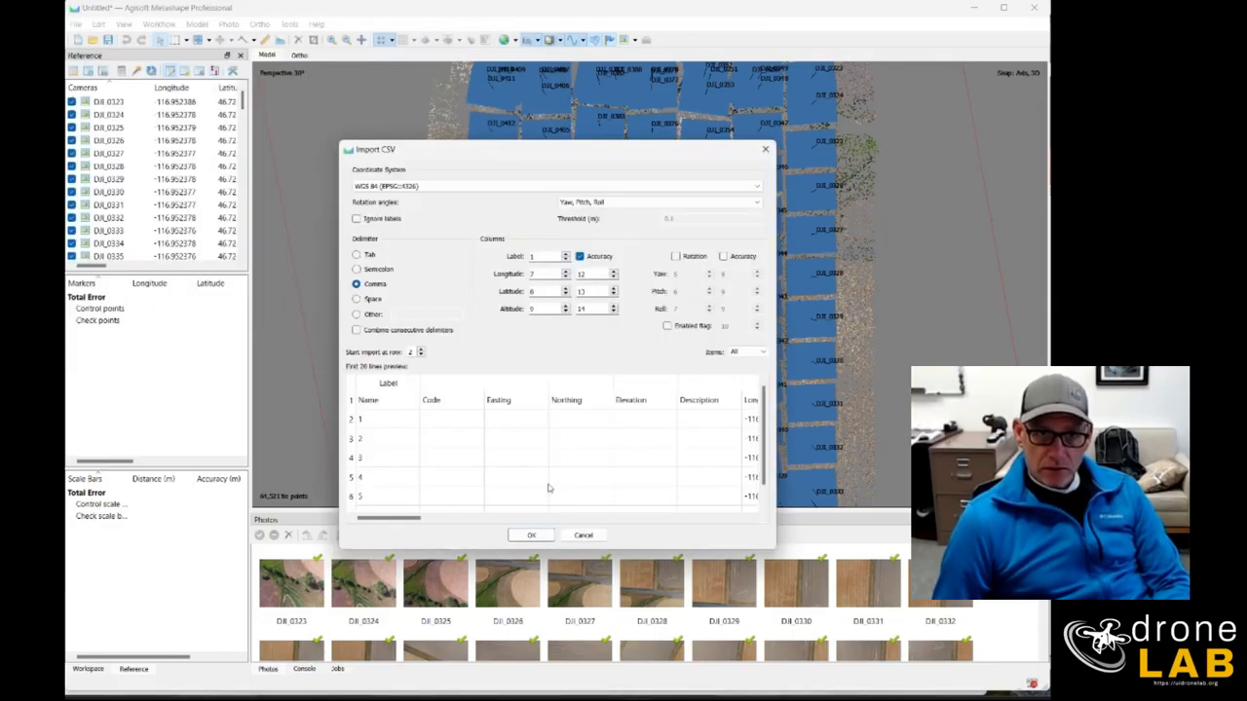
{"action": "left_click", "coordinate": [530, 534]}
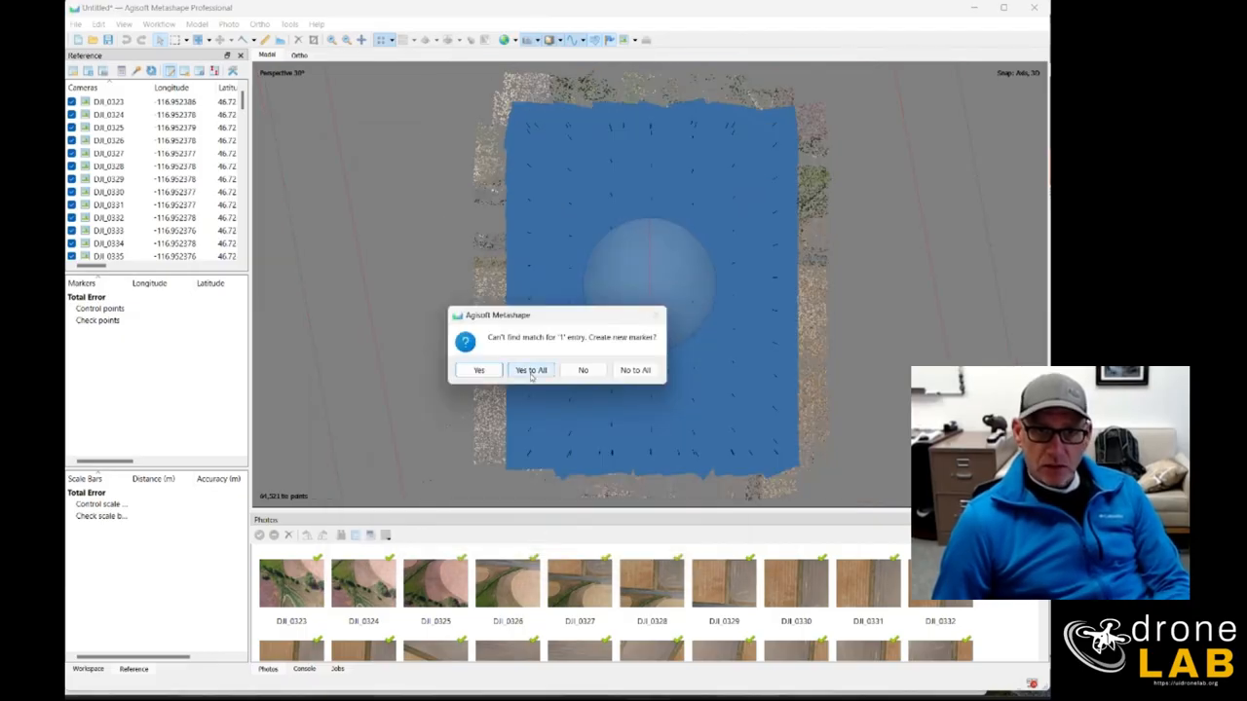
{"action": "left_click", "coordinate": [530, 370]}
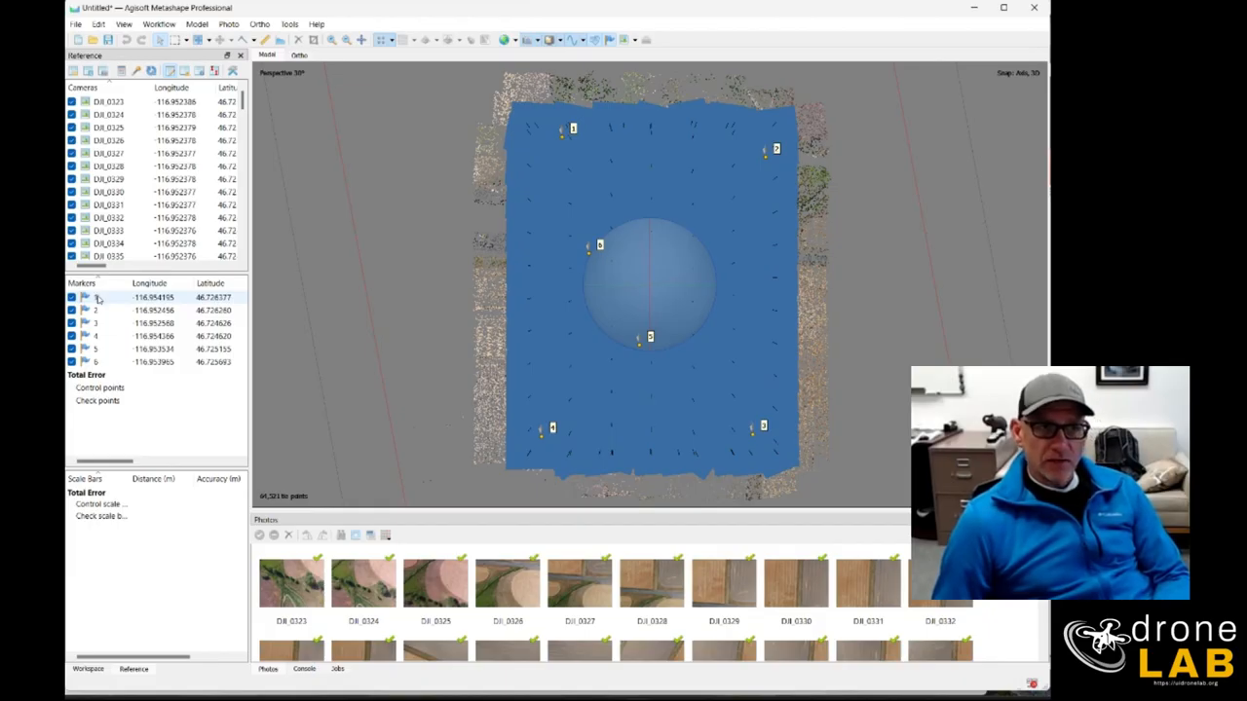
- Filter photos by the imported markers from the Reference pane, leaving an empty photo list
{"action": "right_click", "coordinate": [98, 296]}
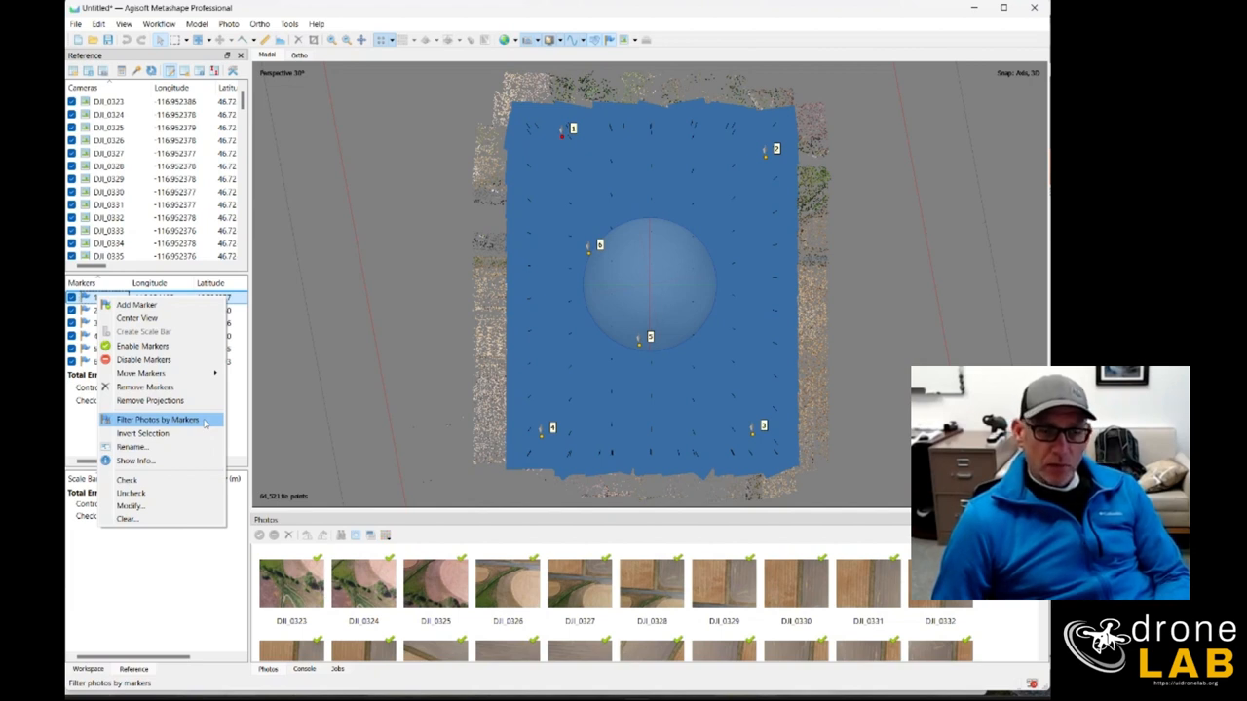
{"action": "left_click", "coordinate": [156, 421]}
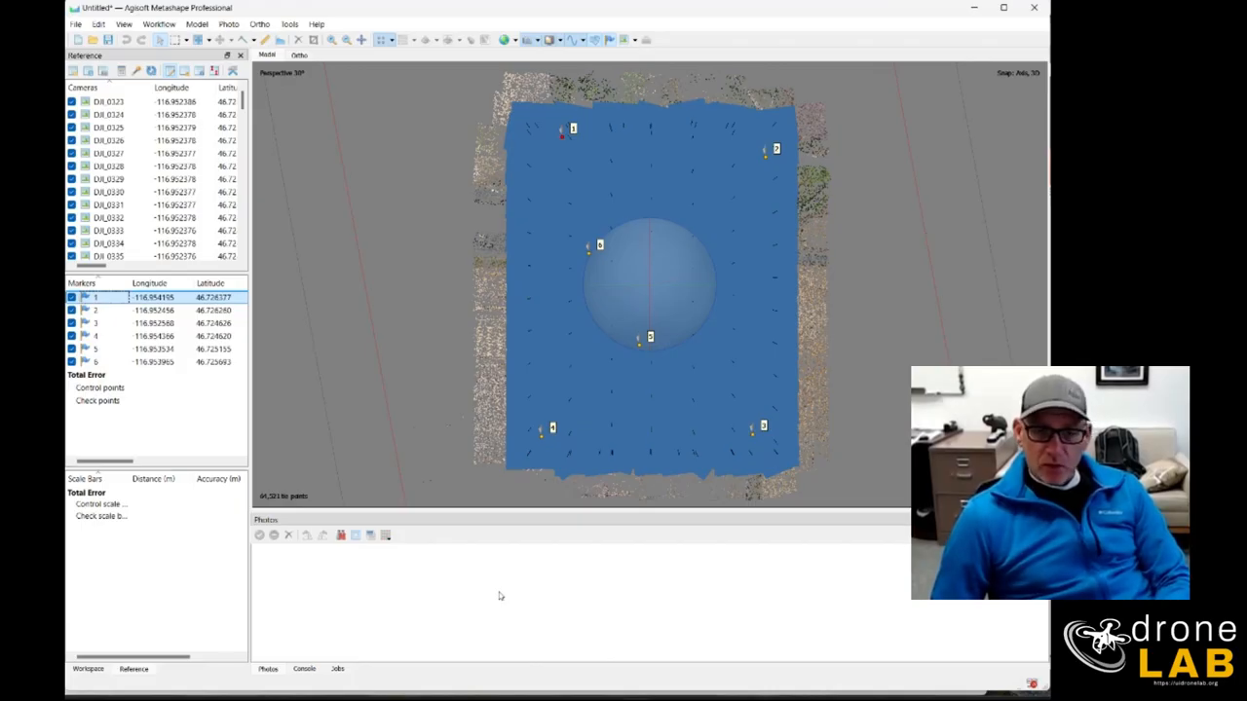
{"action": "mouse_move", "coordinate": [619, 417]}
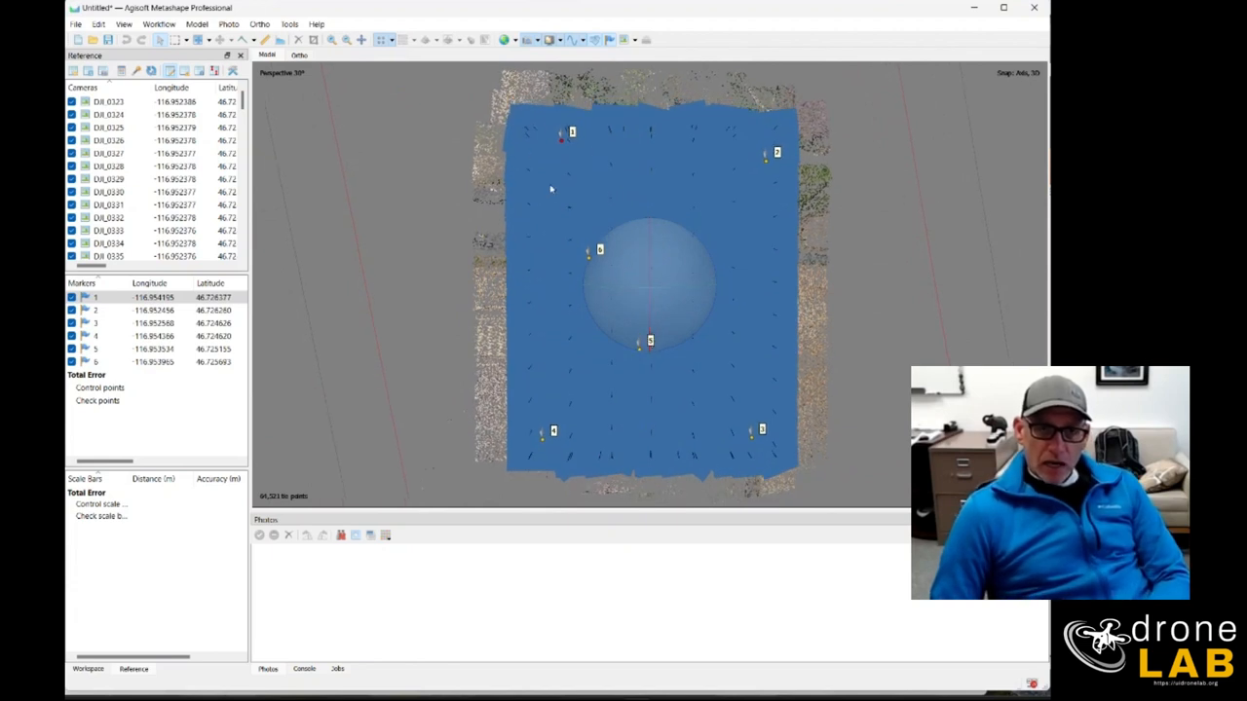
{"action": "mouse_move", "coordinate": [561, 115]}
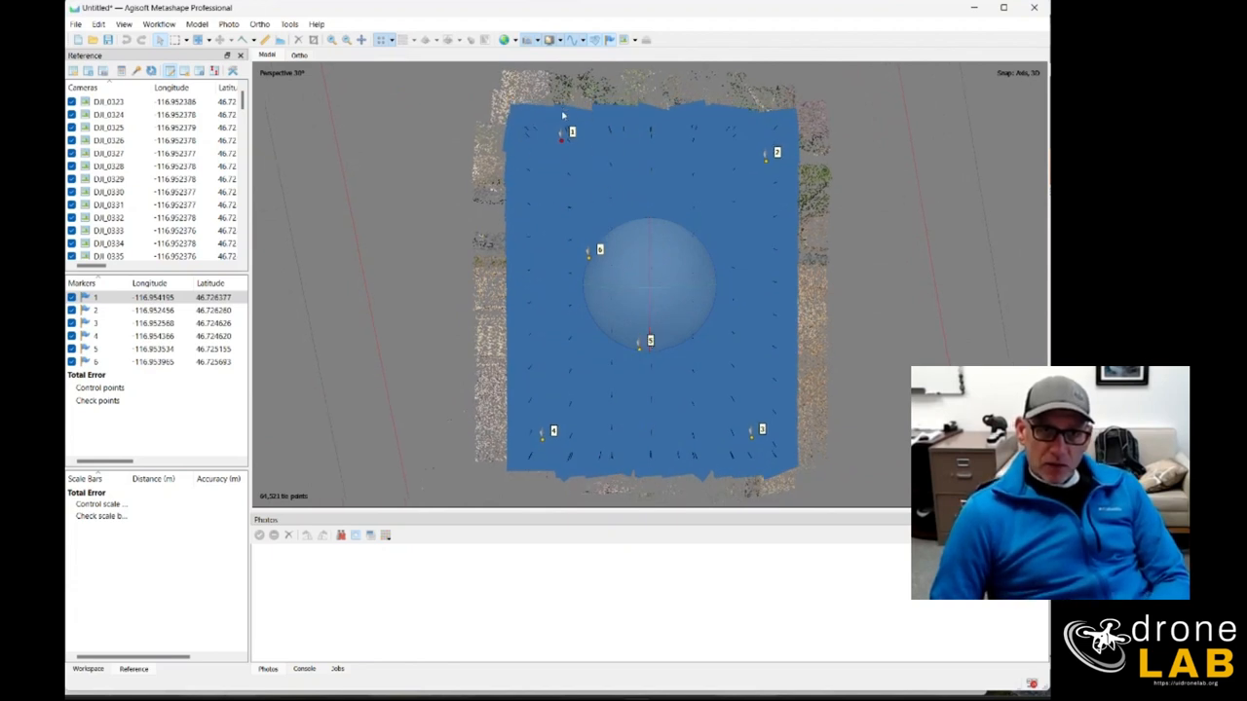
{"action": "mouse_move", "coordinate": [557, 115]}
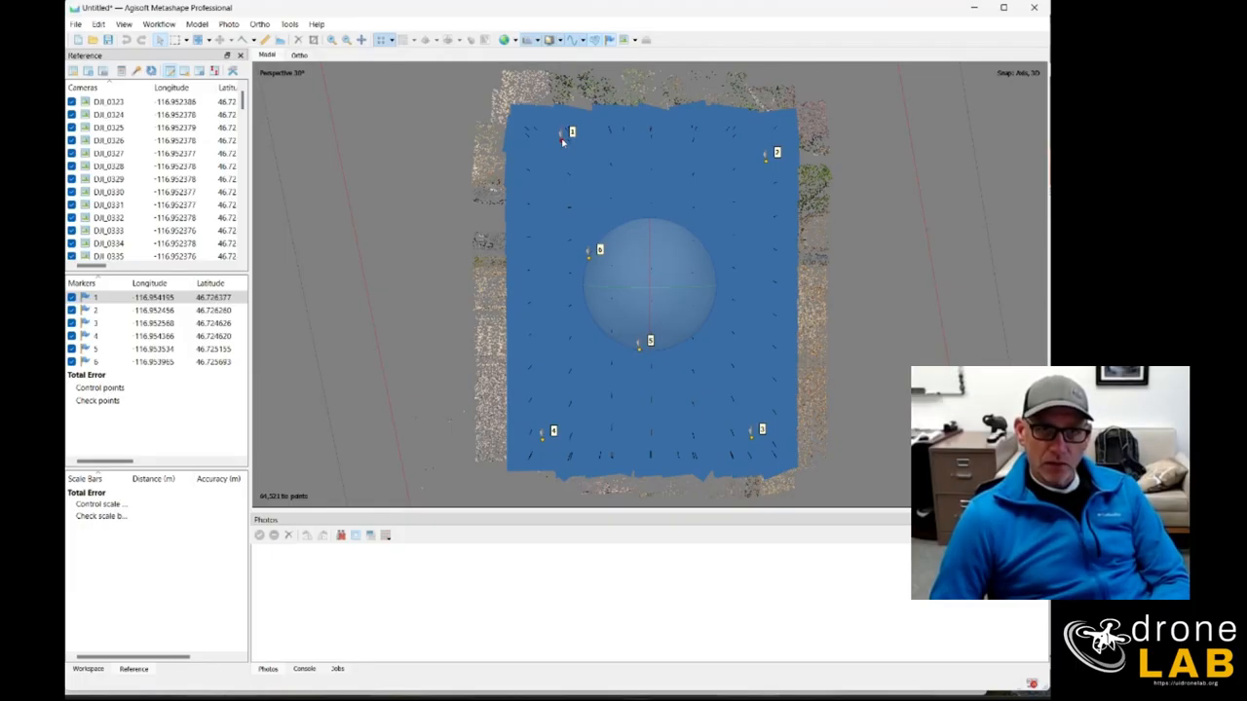
- Filter photos by the point at the top-left control target in the Model view
{"action": "right_click", "coordinate": [563, 140]}
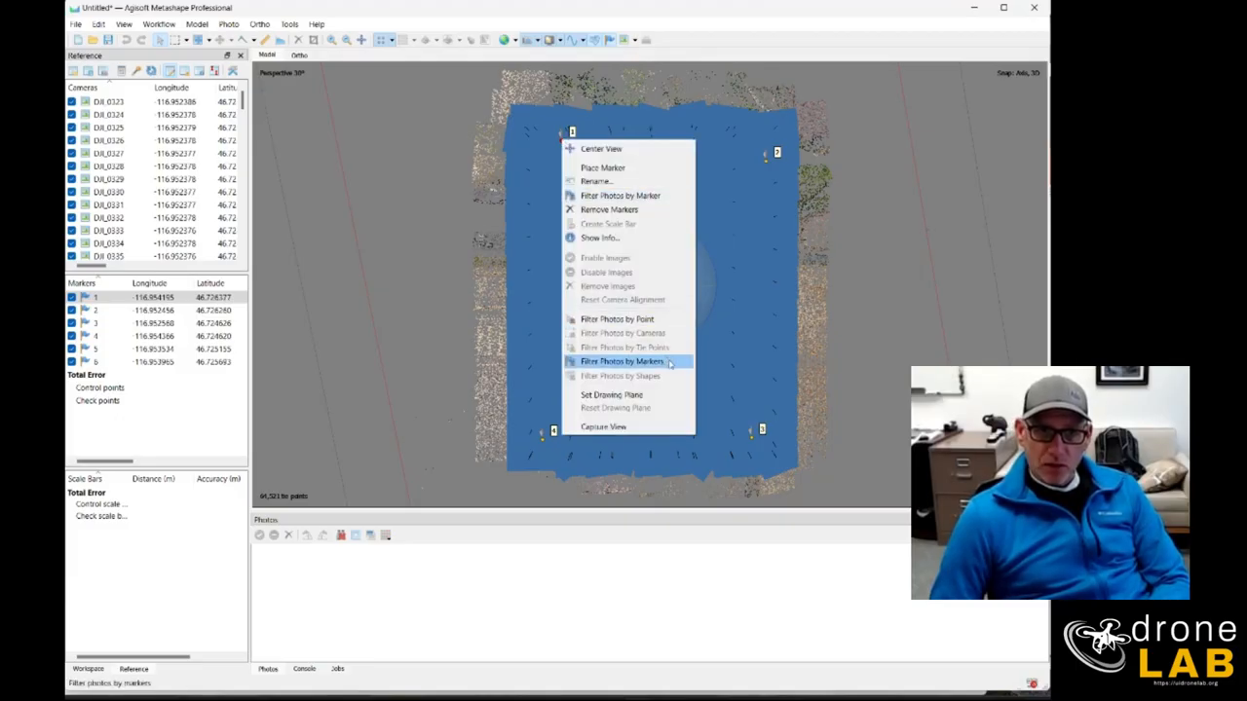
{"action": "mouse_move", "coordinate": [617, 319]}
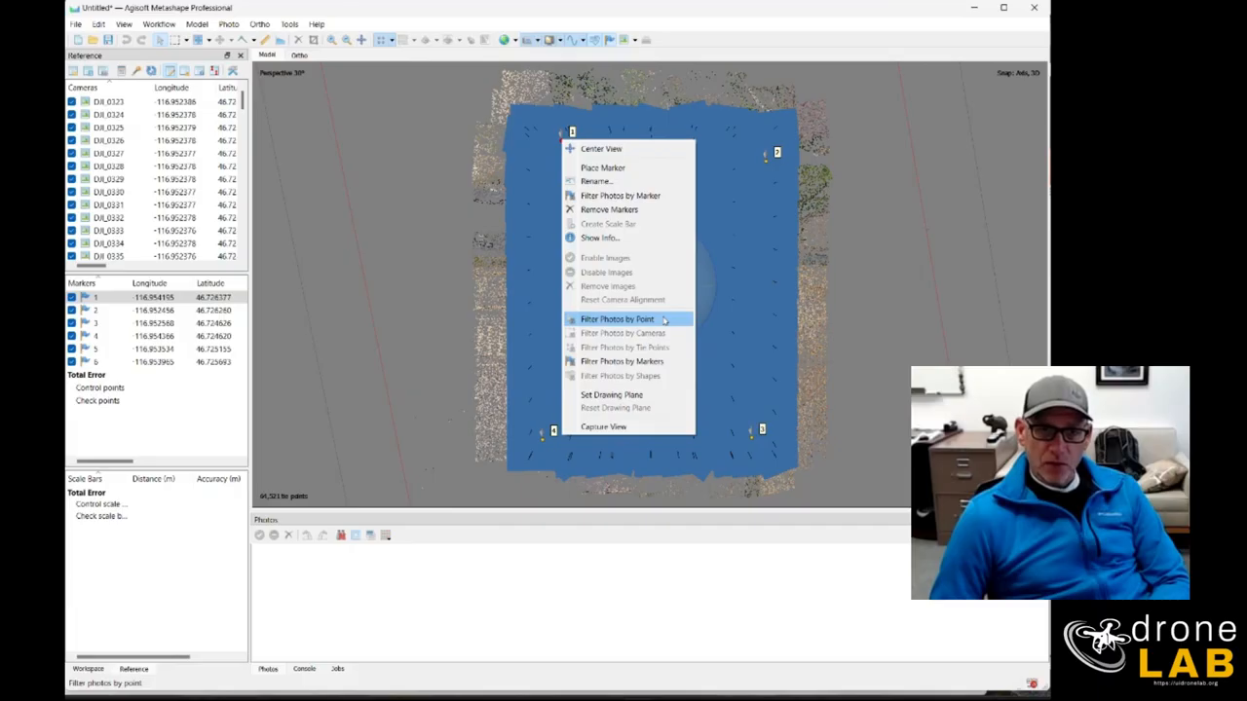
{"action": "left_click", "coordinate": [617, 320]}
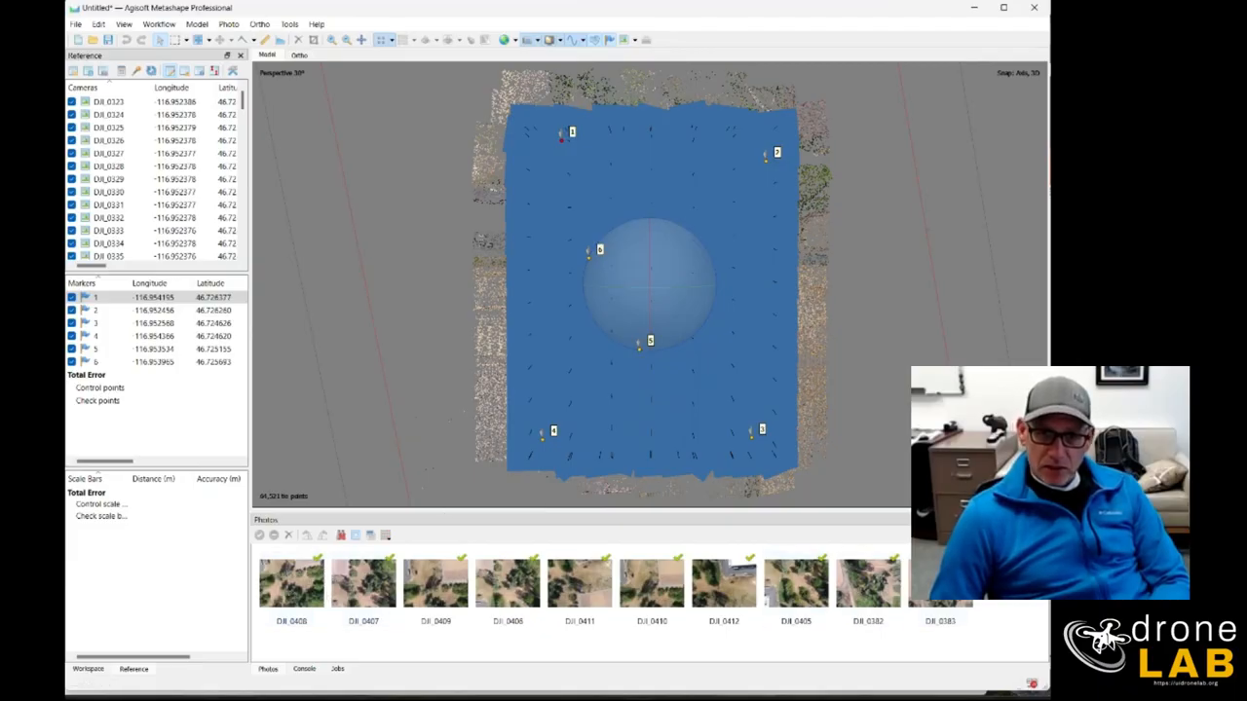
- Browse the filtered thumbnails and open the first photo showing the ground target
{"action": "left_click", "coordinate": [290, 585]}
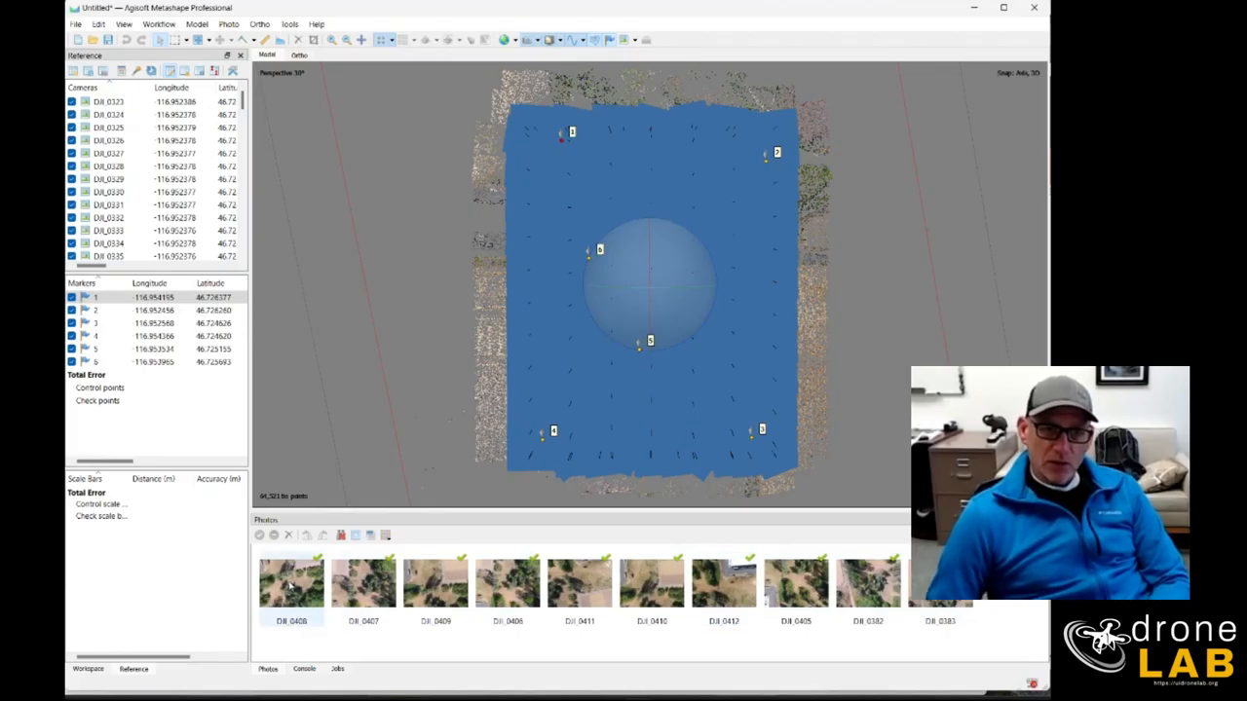
{"action": "left_click", "coordinate": [362, 585]}
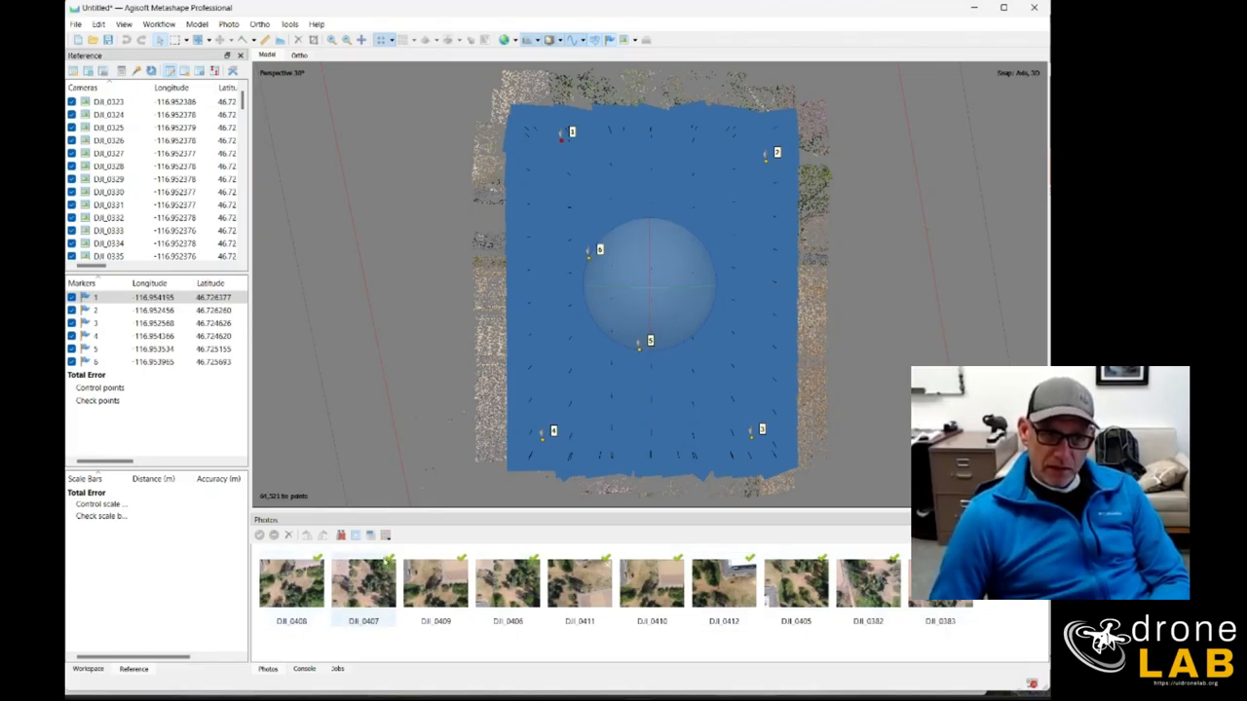
{"action": "left_click", "coordinate": [653, 585]}
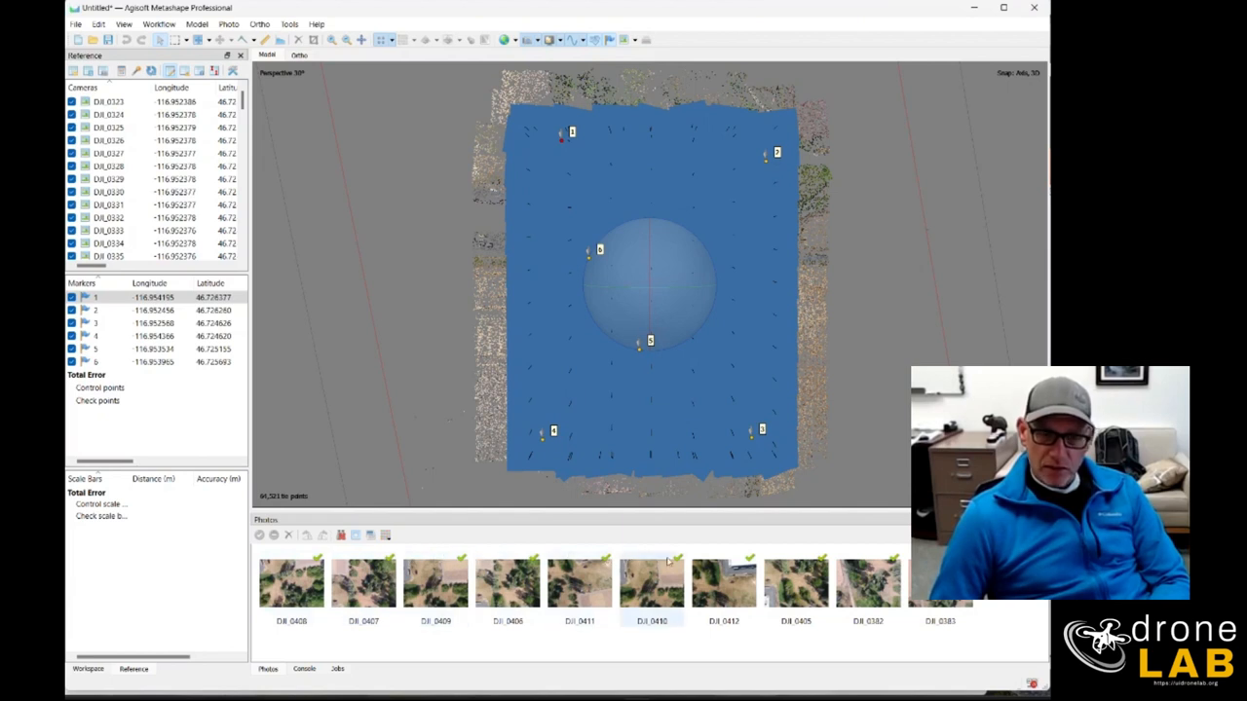
{"action": "left_click", "coordinate": [291, 588]}
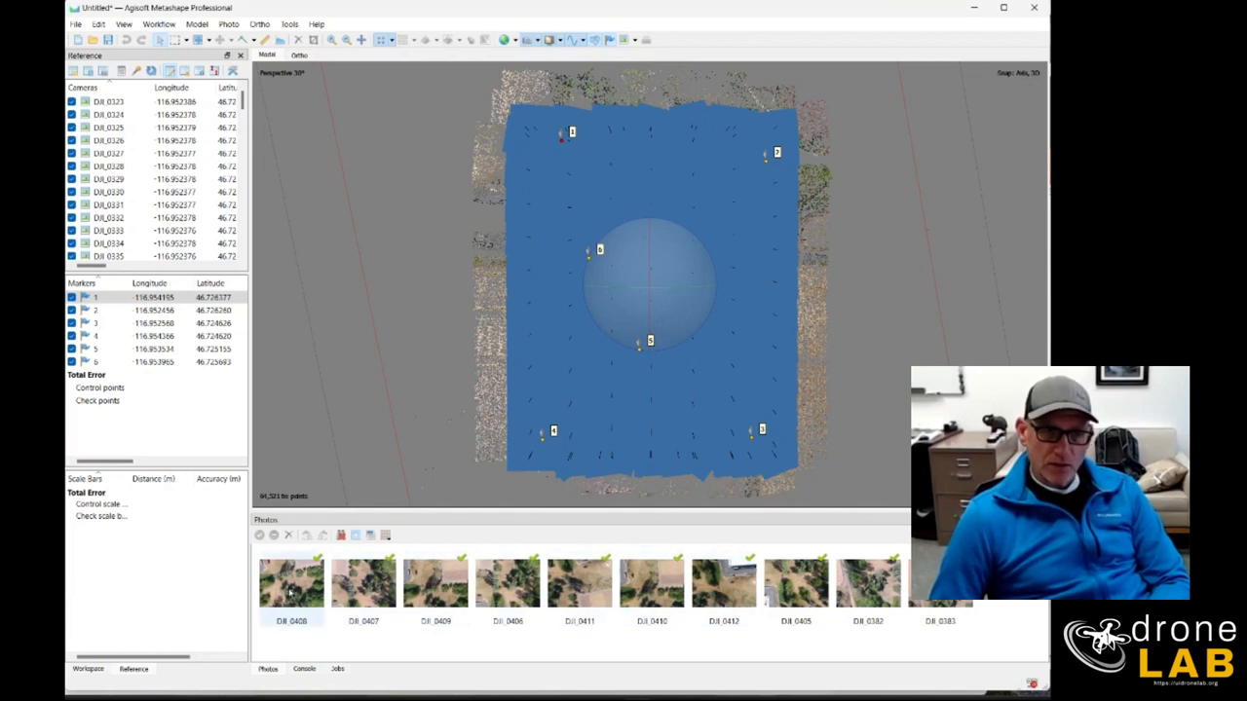
{"action": "double_click", "coordinate": [290, 584]}
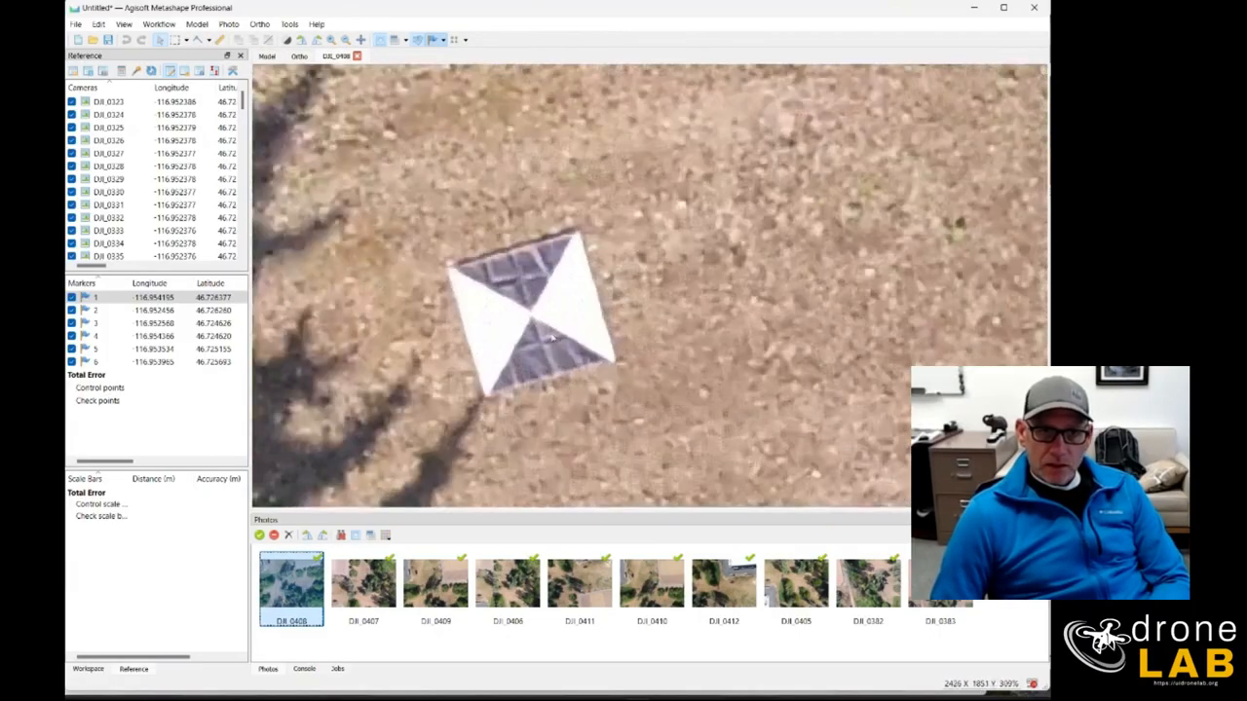
- Place the marker on the target centre in two filtered photos, then return to the Model view
{"action": "right_click", "coordinate": [530, 311]}
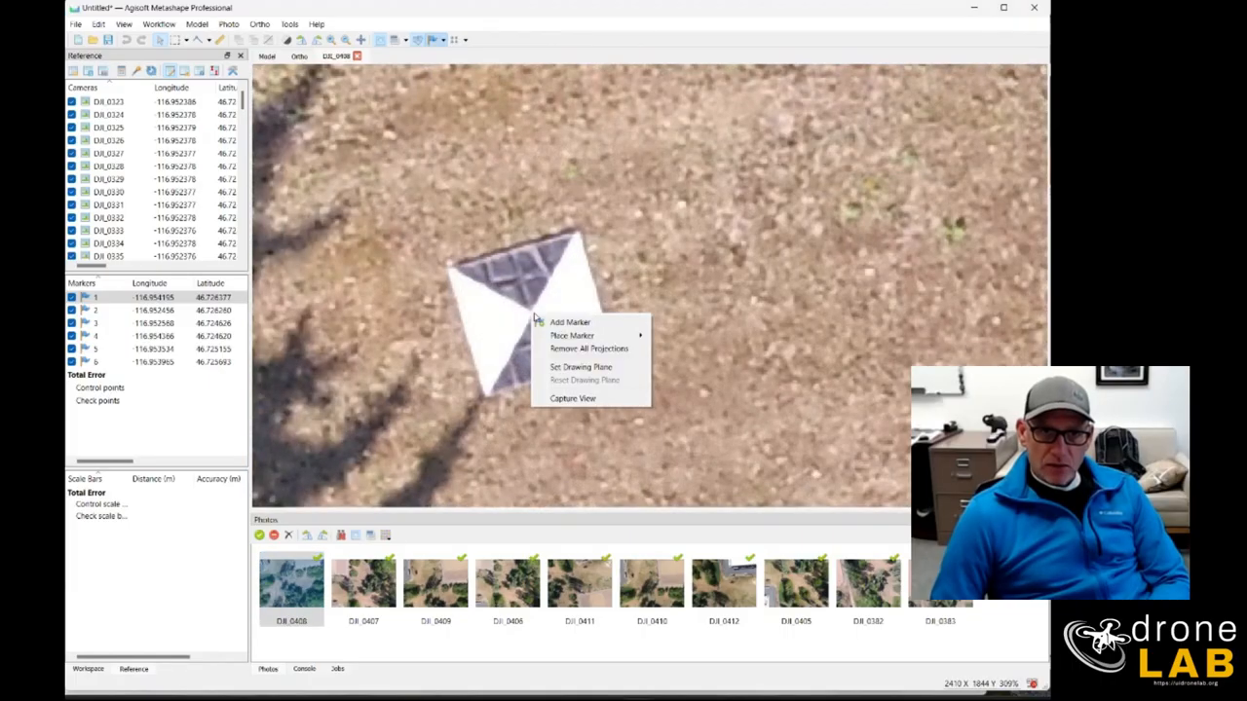
{"action": "left_click", "coordinate": [567, 323]}
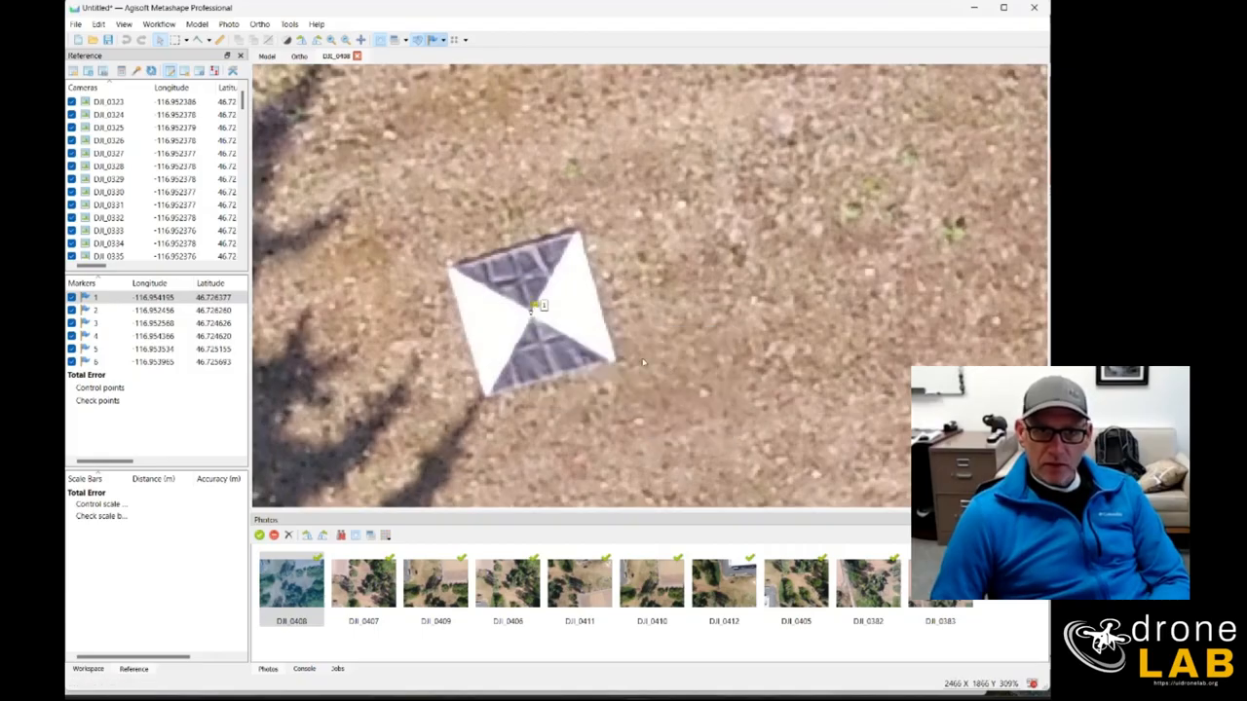
{"action": "left_click", "coordinate": [363, 583]}
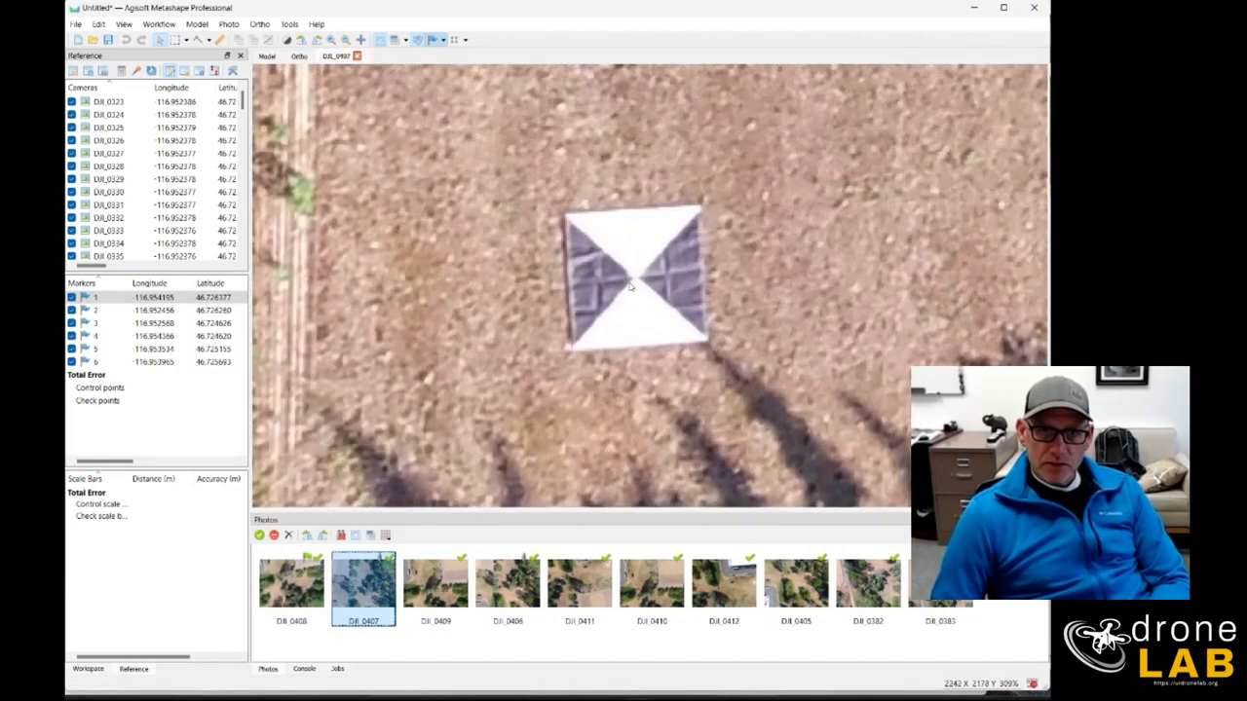
{"action": "right_click", "coordinate": [631, 285]}
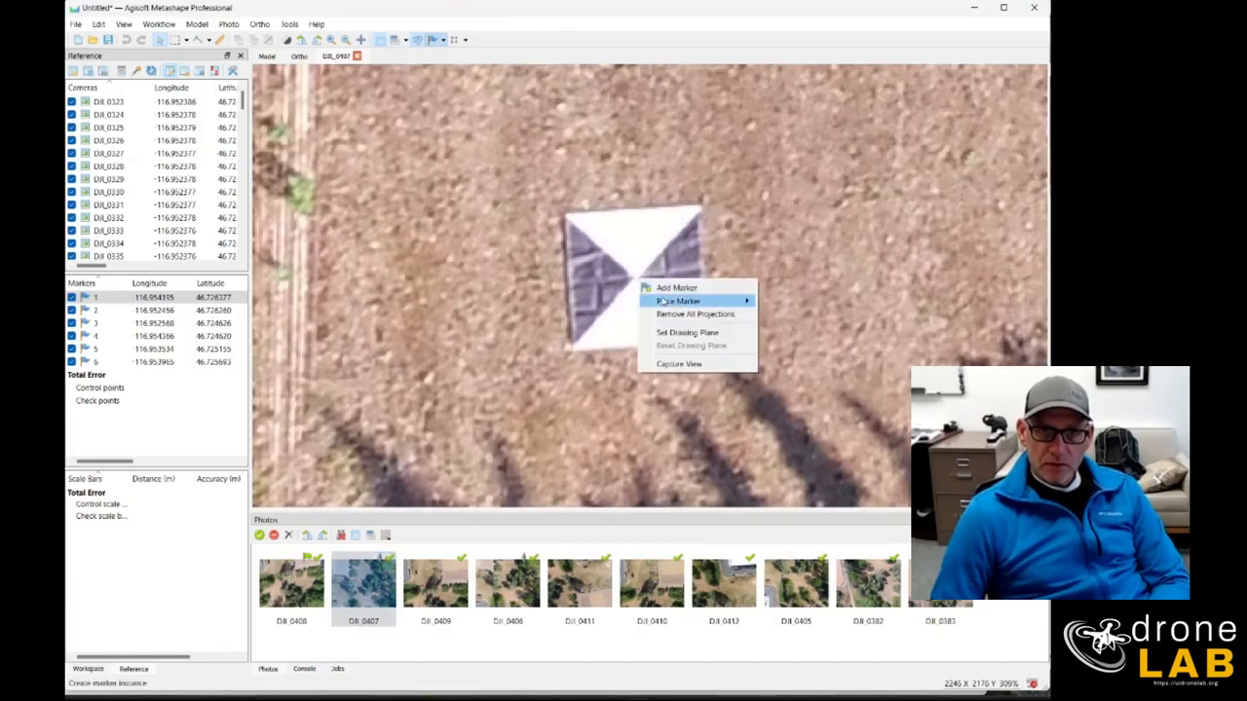
{"action": "left_click", "coordinate": [678, 287]}
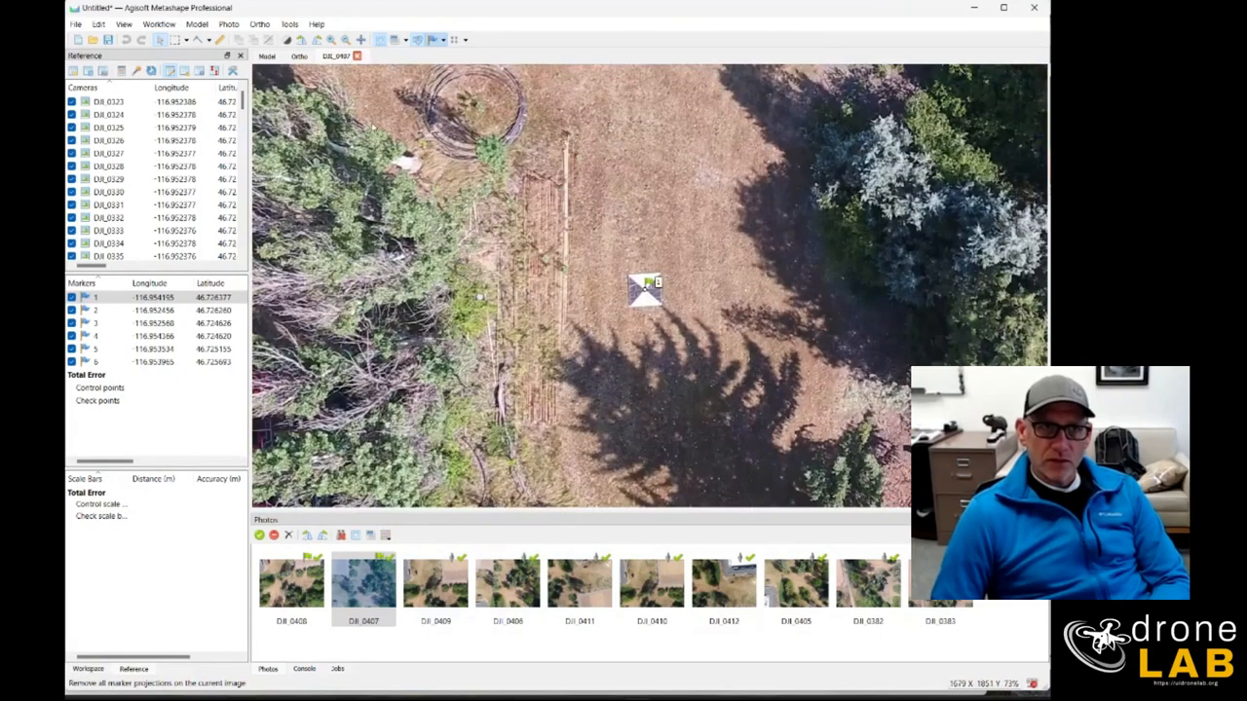
{"action": "left_click", "coordinate": [265, 54]}
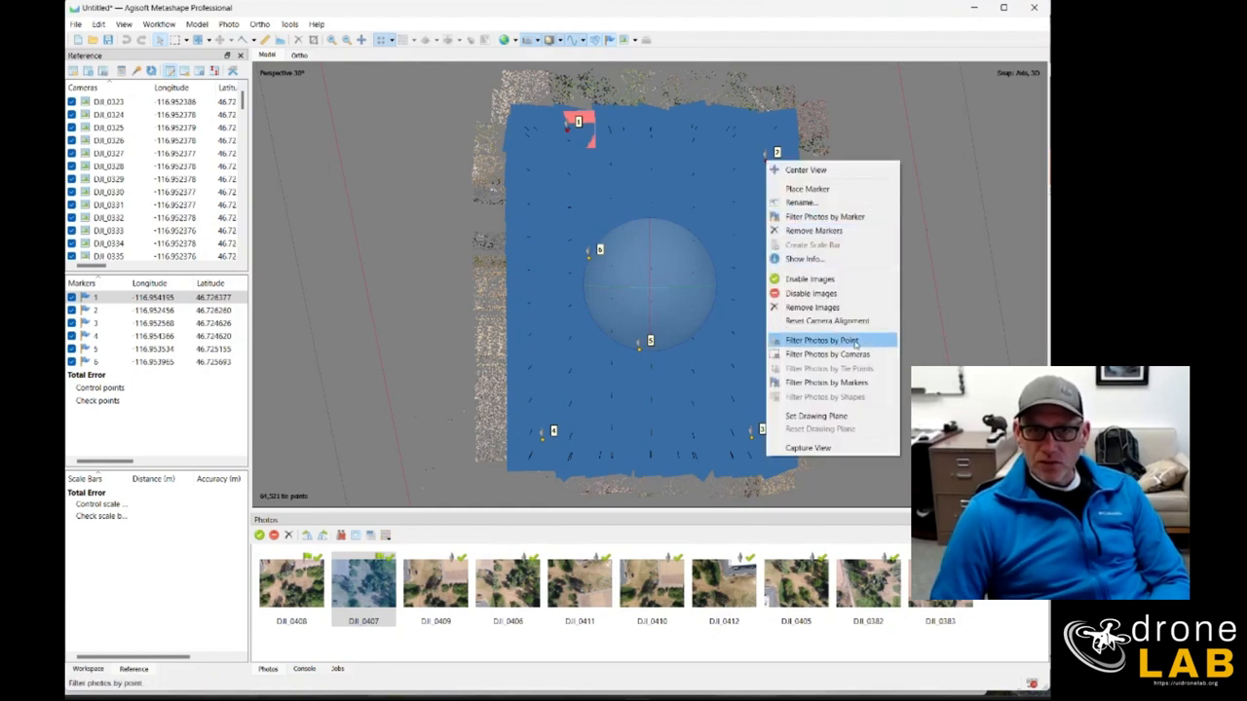
- Filter photos by the next control point near the model's top-right and select a thumbnail
{"action": "left_click", "coordinate": [822, 339]}
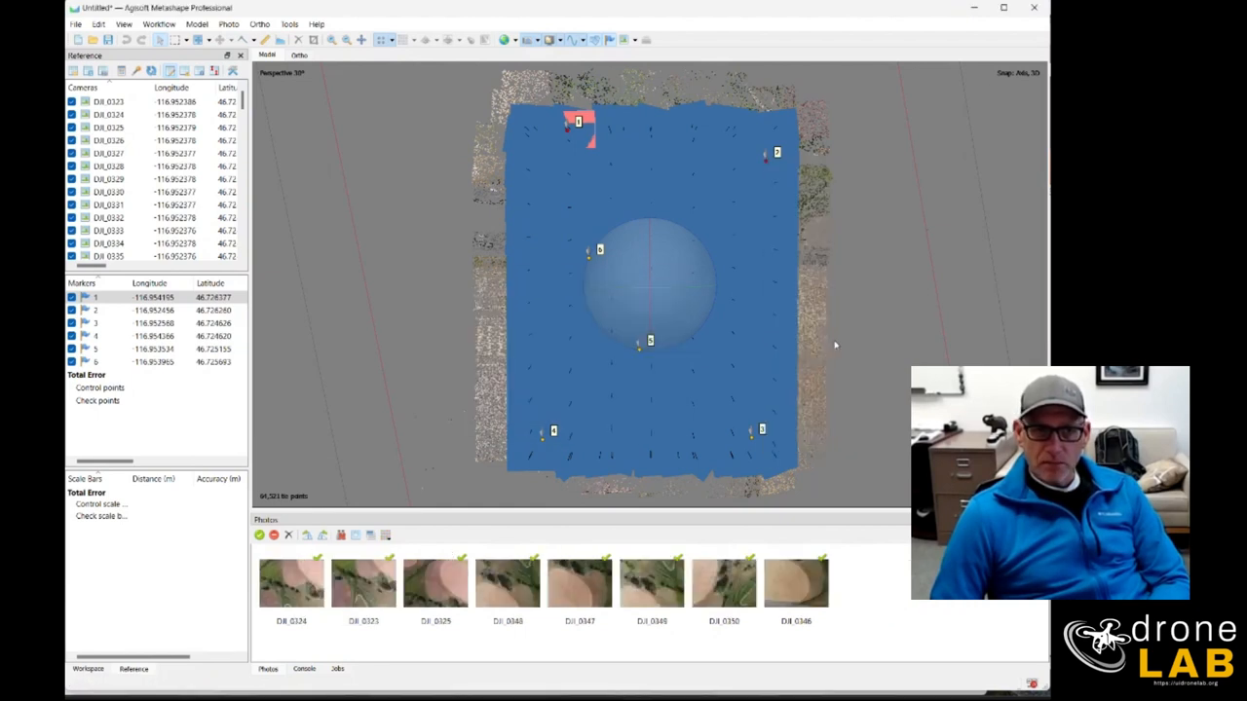
{"action": "left_click", "coordinate": [795, 580]}
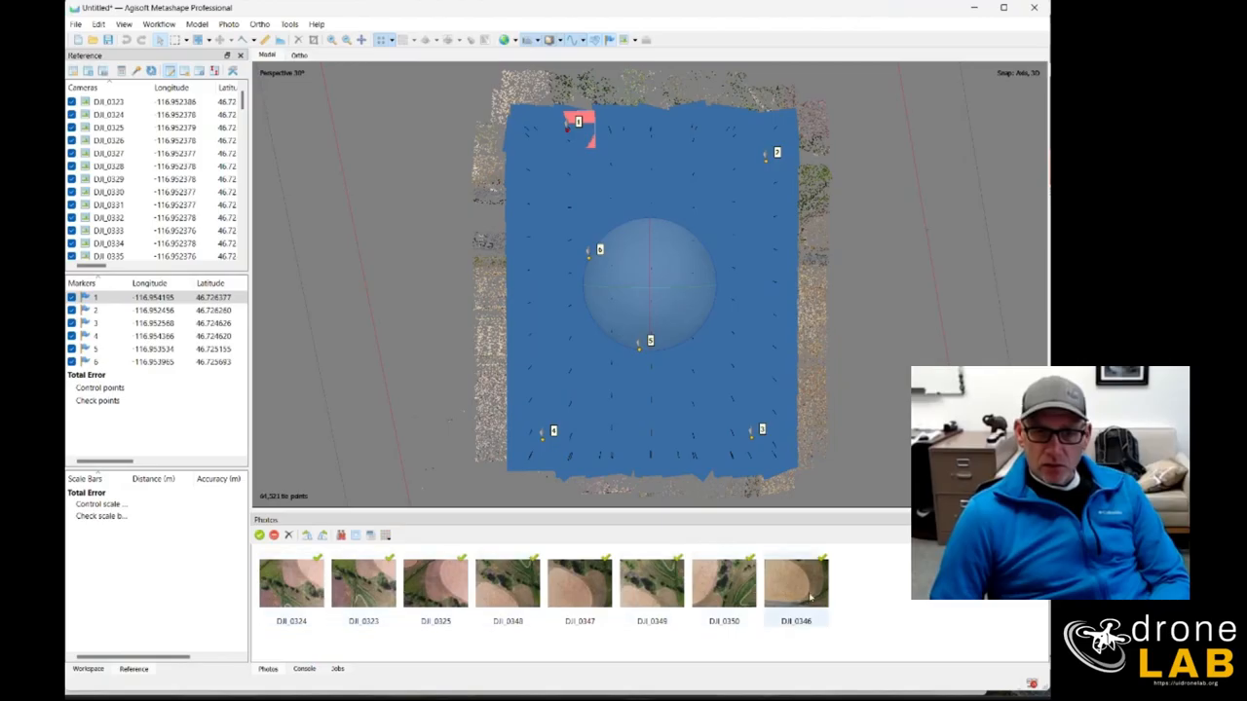